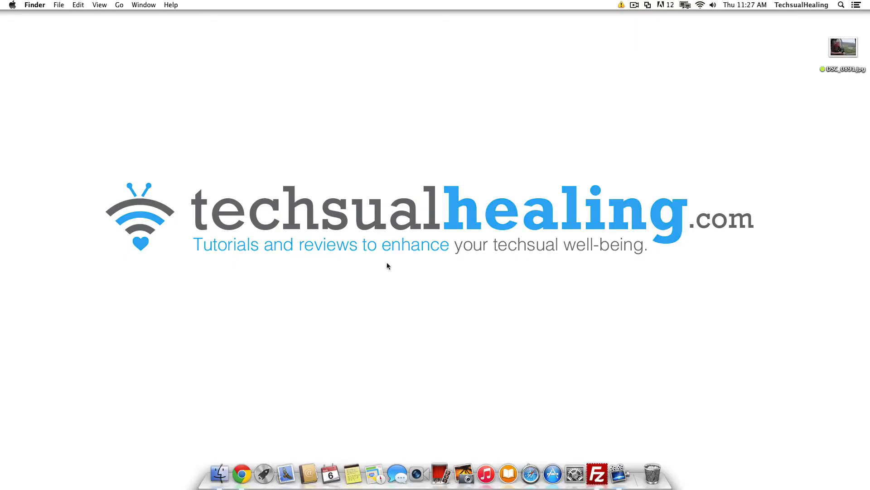
mouse_move(387, 258)
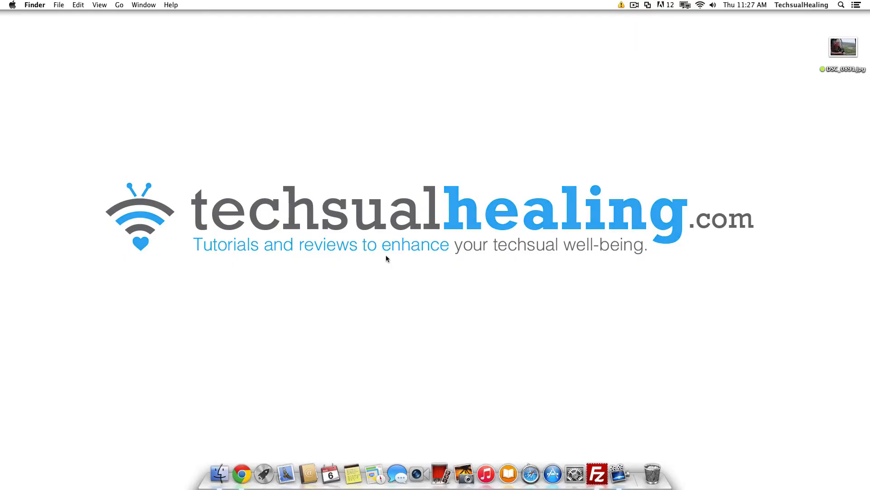
mouse_move(218, 473)
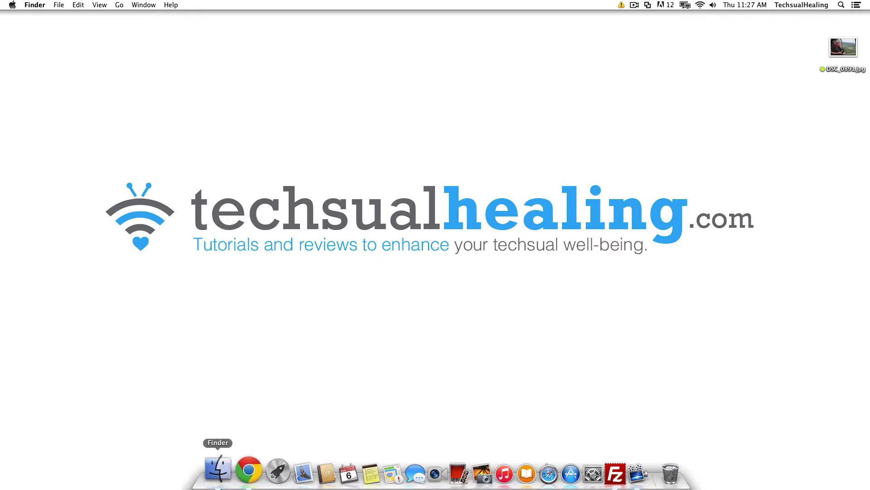
- Check DSC_0891.jpg is 4.6 MB, upload it, and open its Attachment Details
left_click(248, 470)
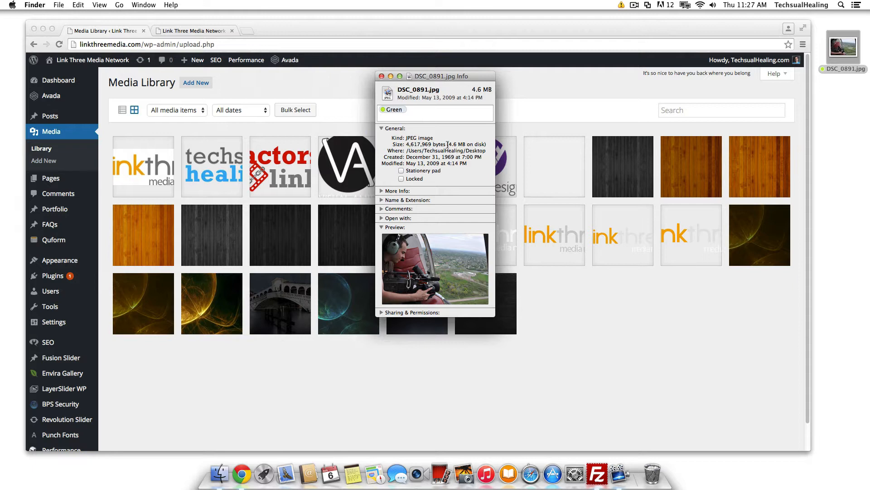
mouse_move(452, 147)
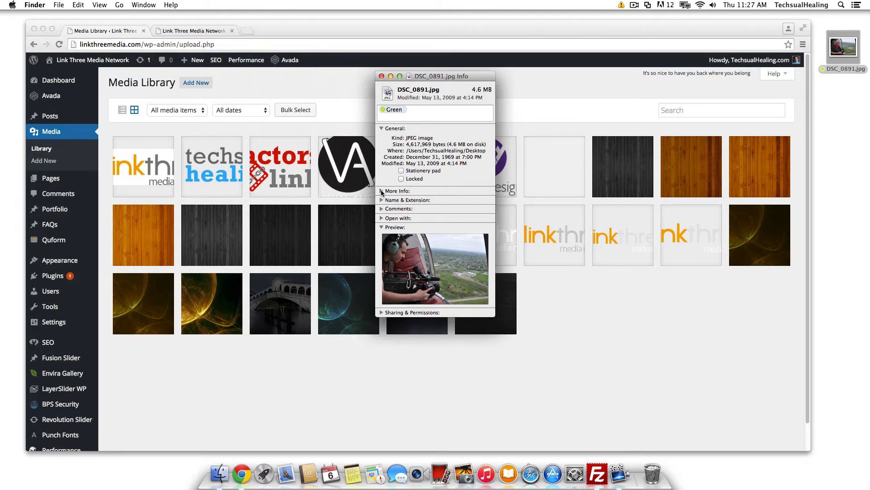
left_click(382, 191)
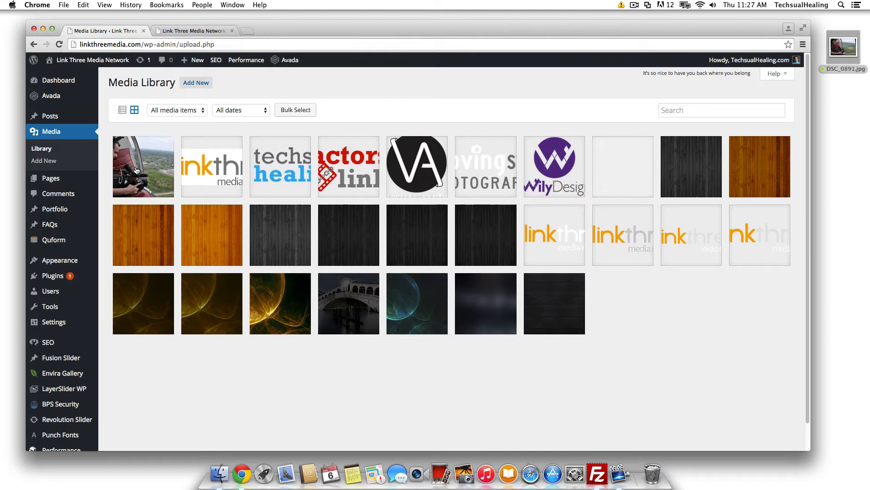
left_click(143, 167)
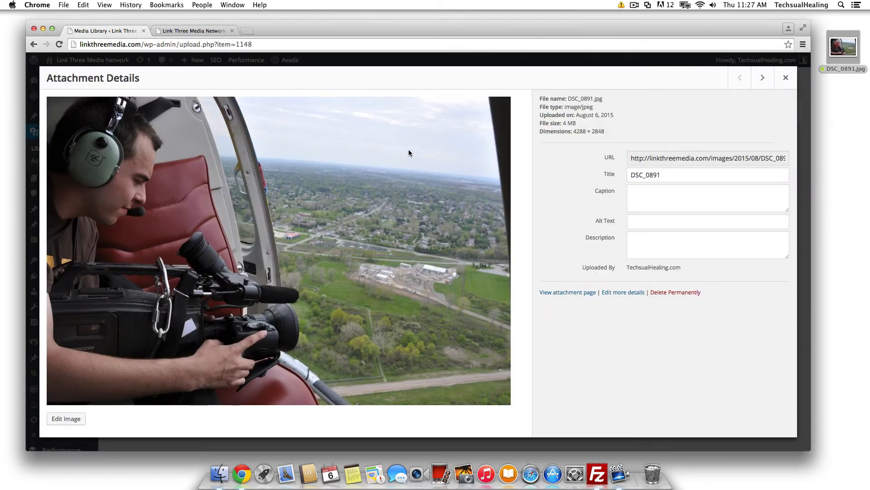
mouse_move(72, 434)
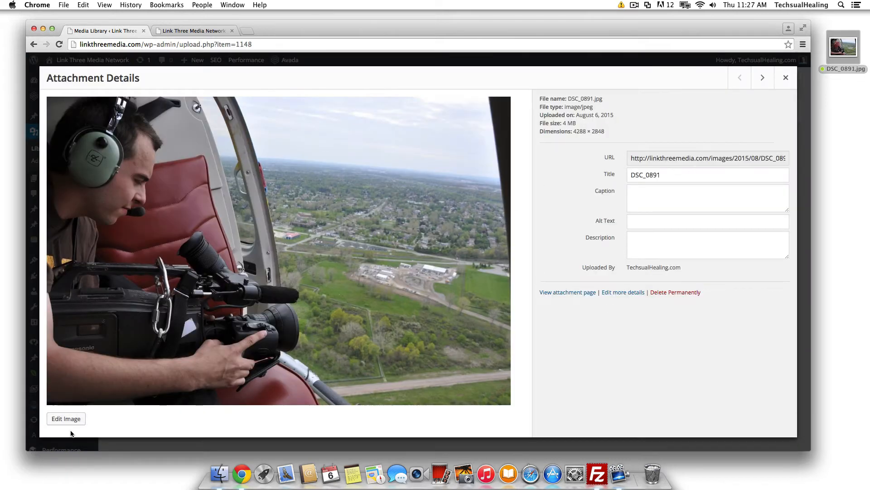
- Open DSC_0891.jpg in the image editor and select the 4288 scale width field
left_click(66, 418)
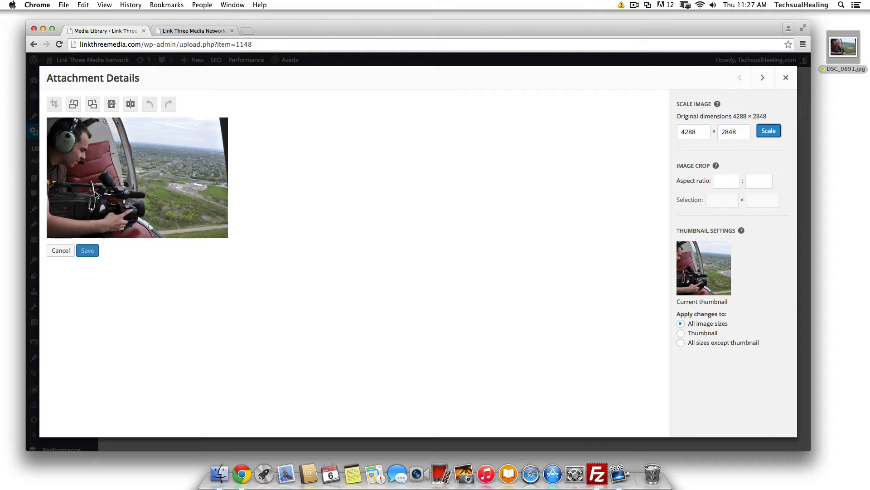
mouse_move(171, 159)
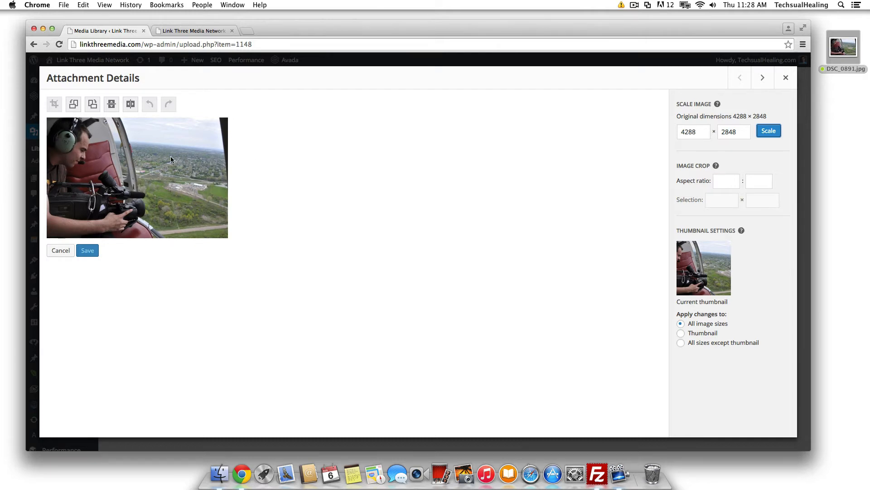
mouse_move(661, 137)
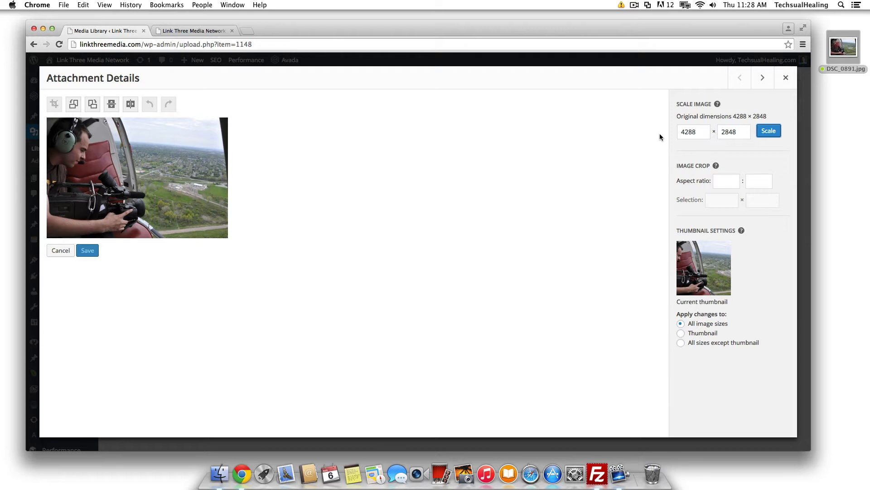
left_click(693, 132)
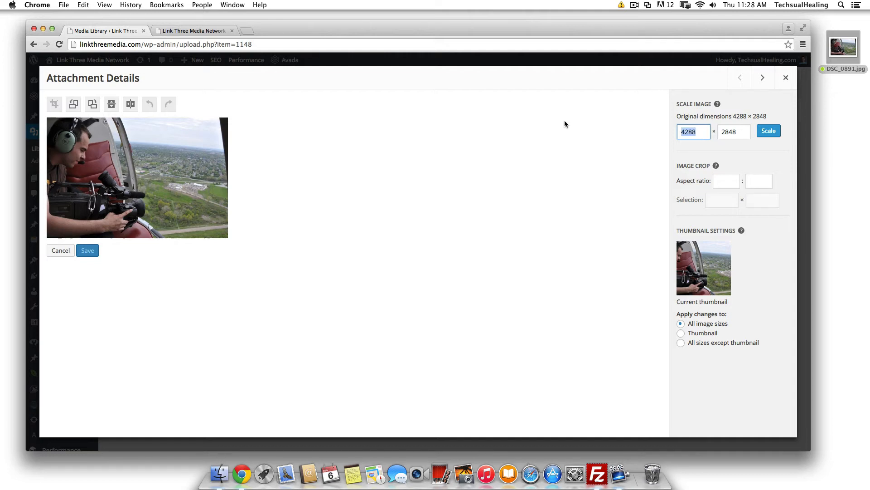
- Scale DSC_0891.jpg to 600 × 399 pixels and save it
type("600")
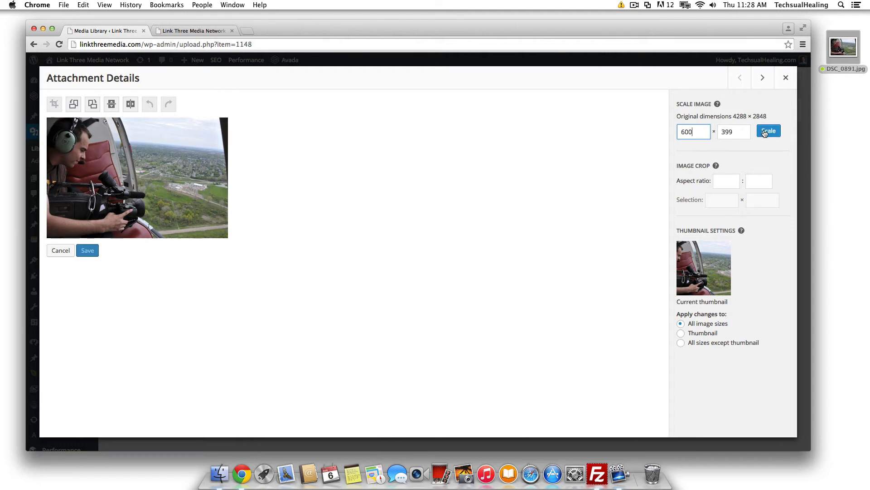
left_click(768, 131)
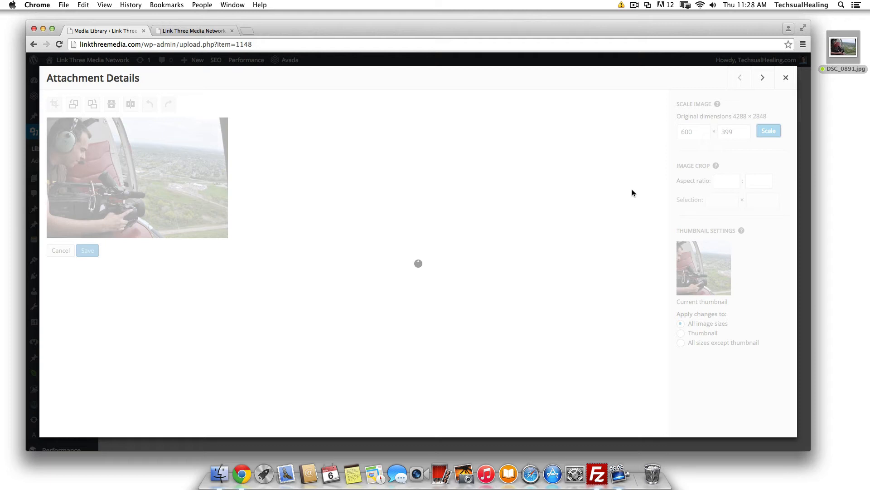
left_click(769, 130)
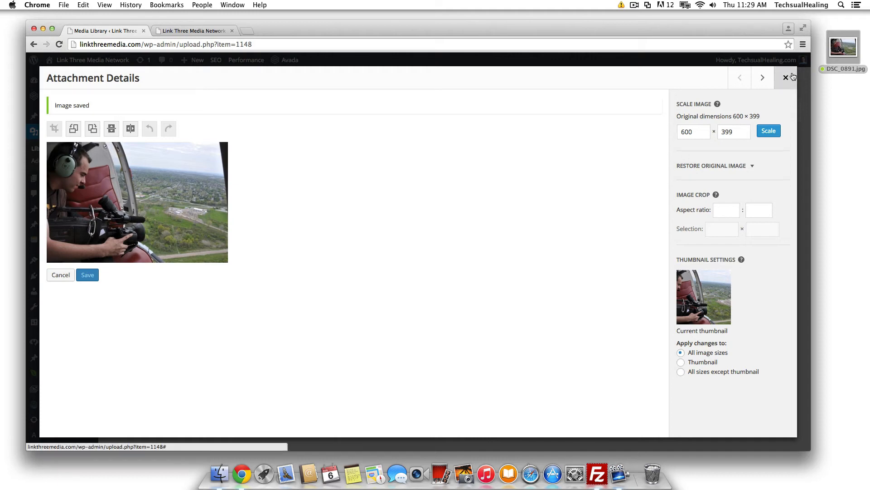
- Reopen DSC_0891.jpg's details to verify 600 × 399 dimensions and 184 kB size
left_click(785, 77)
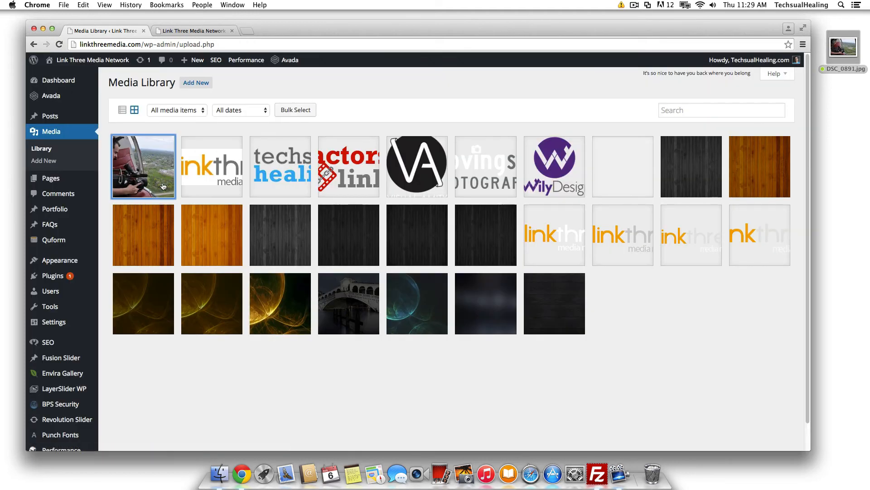
left_click(144, 166)
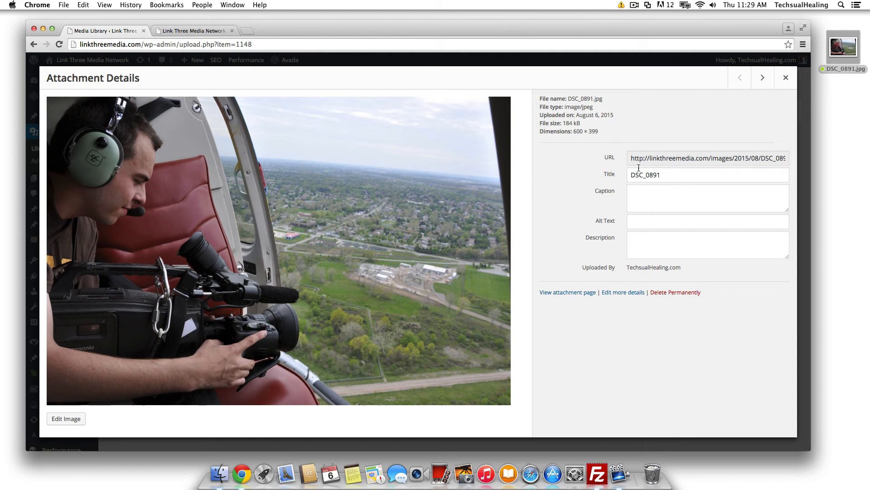
left_click_drag(540, 99, 606, 131)
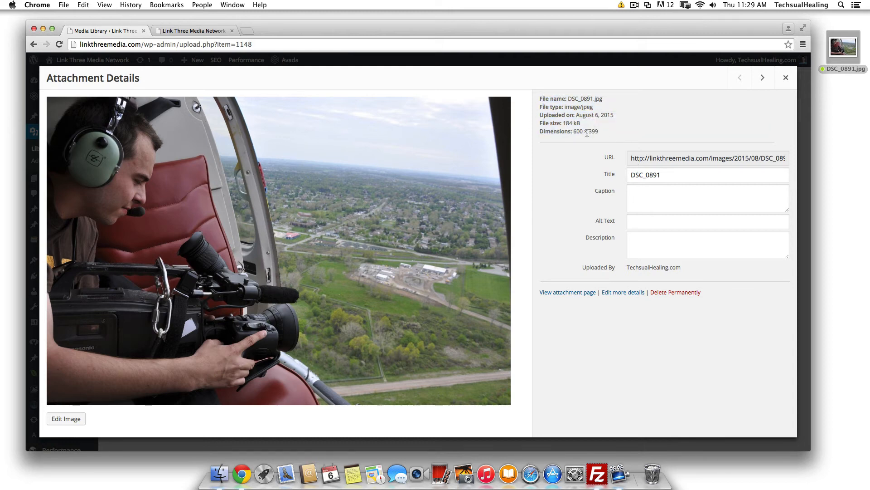
mouse_move(603, 138)
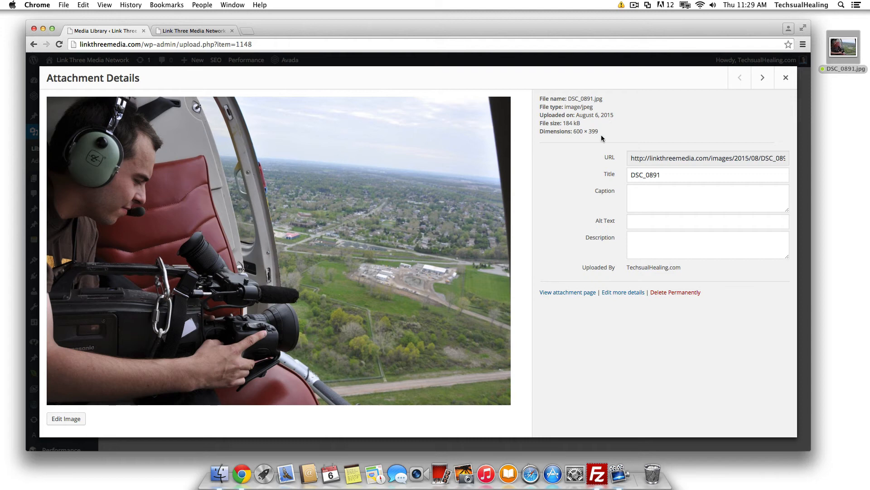
mouse_move(539, 123)
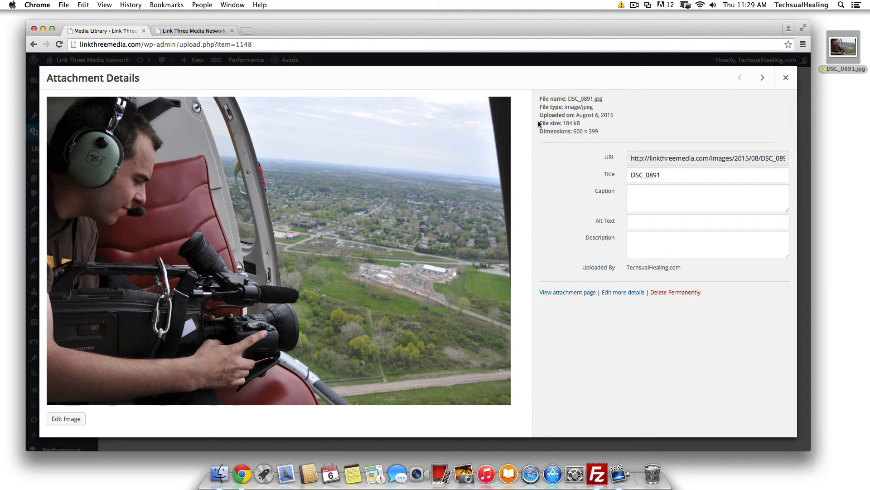
mouse_move(565, 123)
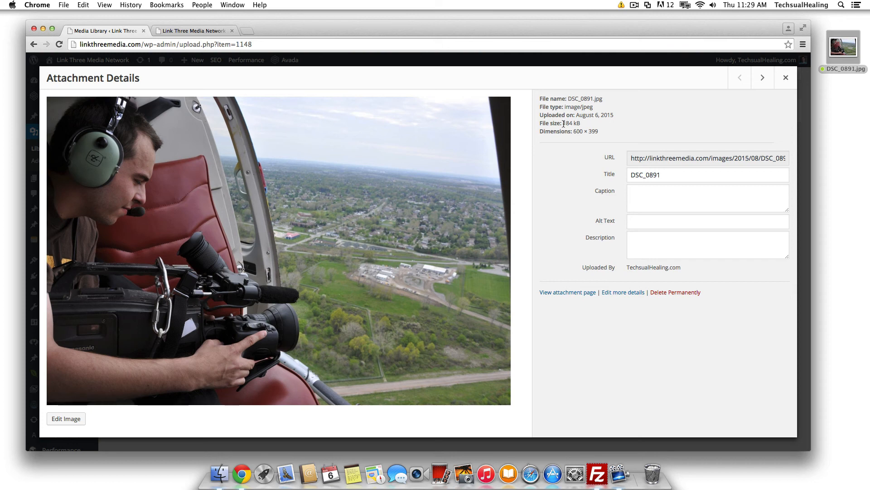
mouse_move(501, 175)
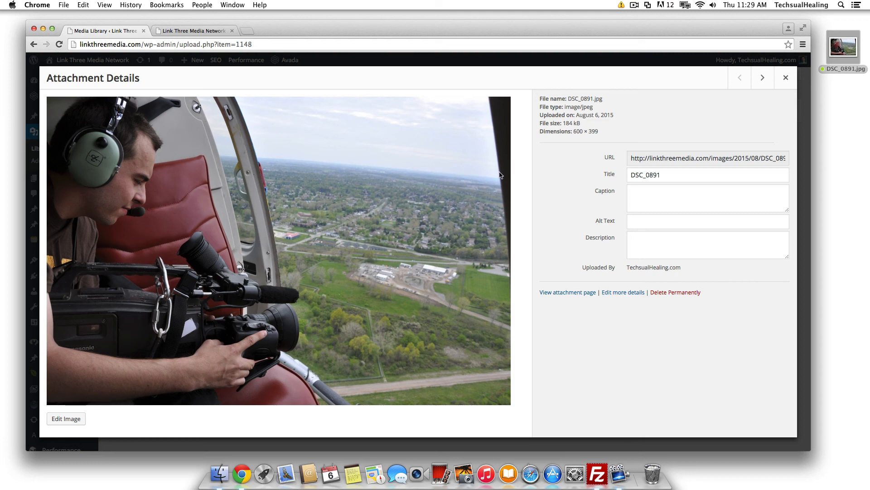